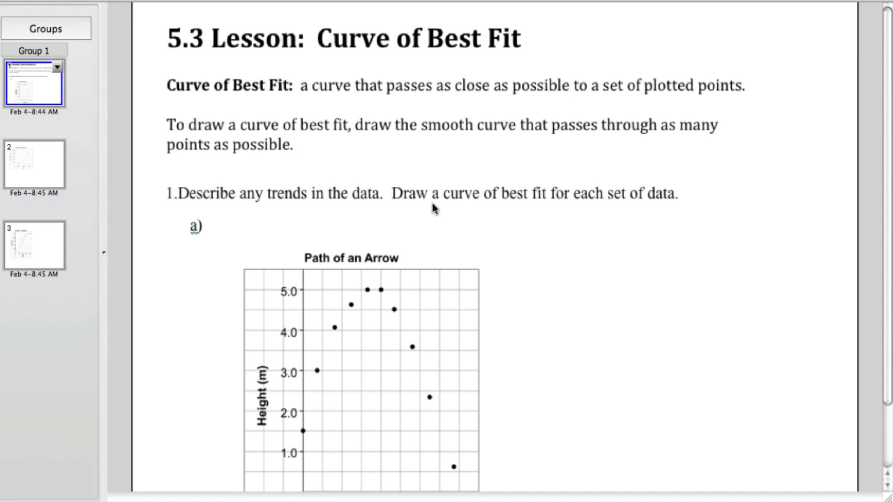
mouse_move(246, 89)
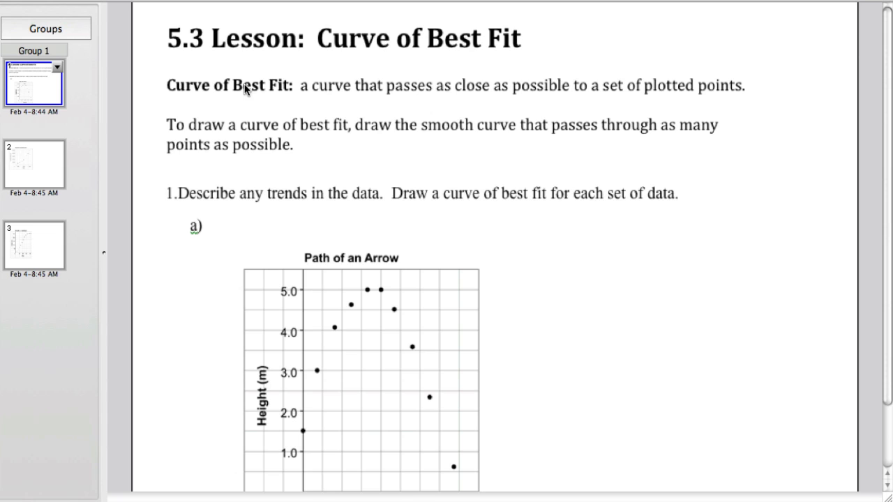
mouse_move(296, 106)
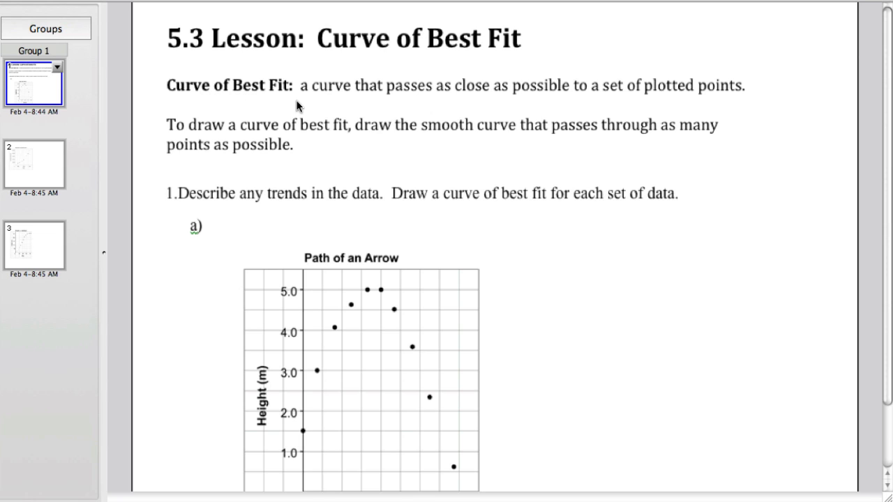
mouse_move(598, 104)
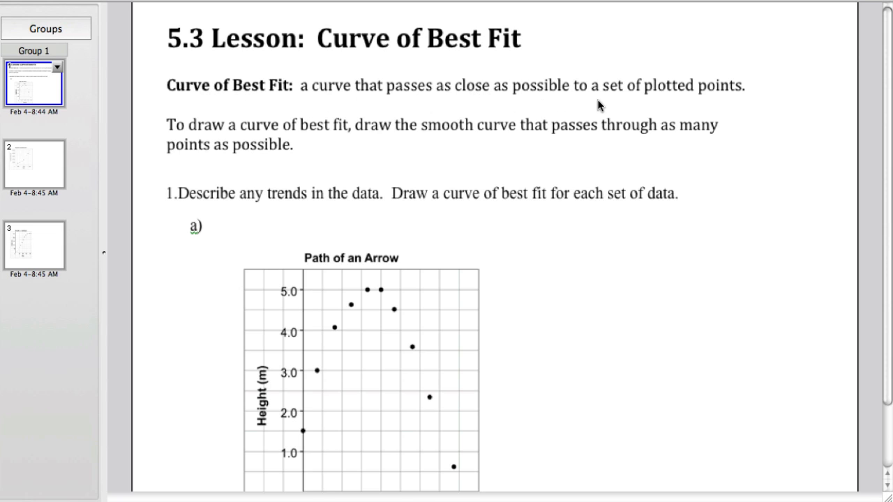
mouse_move(706, 101)
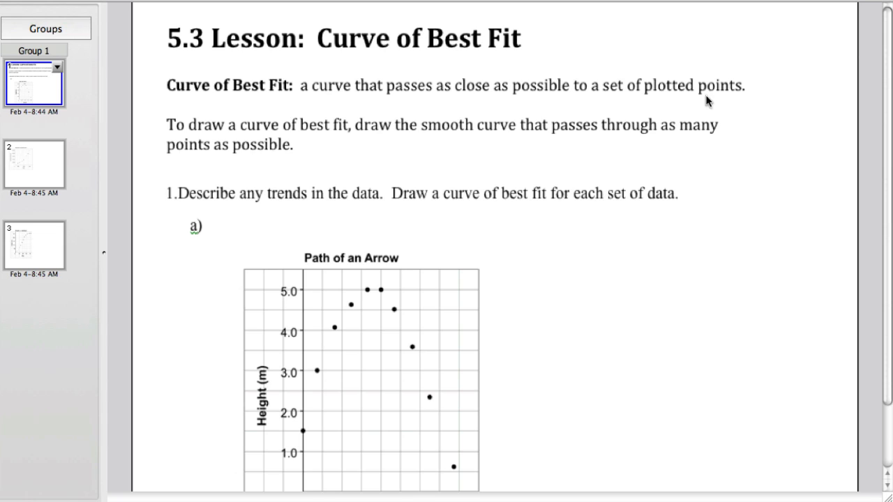
mouse_move(359, 137)
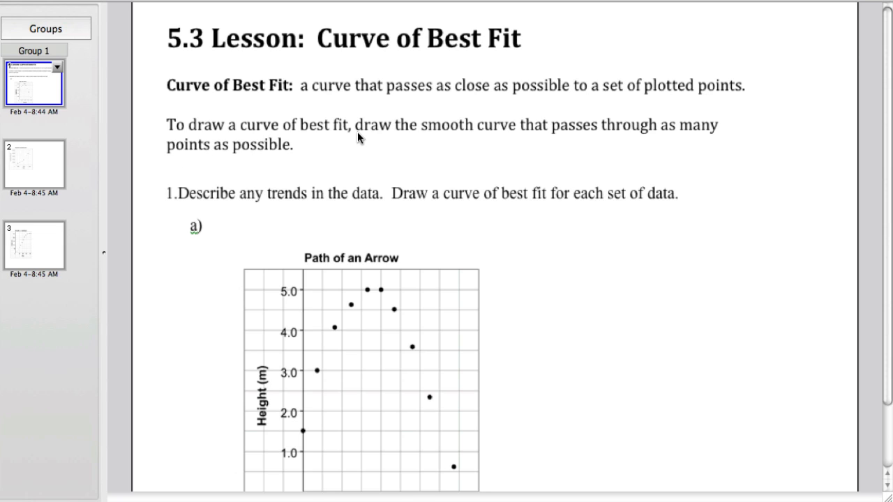
mouse_move(441, 158)
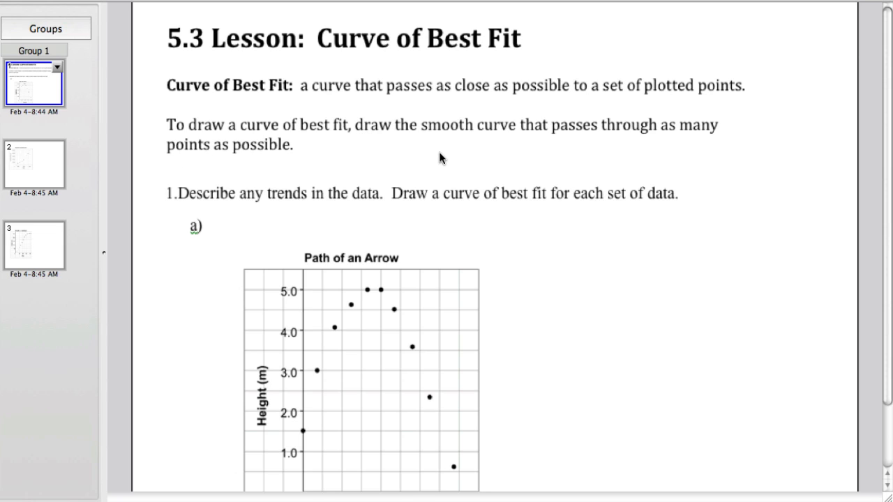
mouse_move(403, 155)
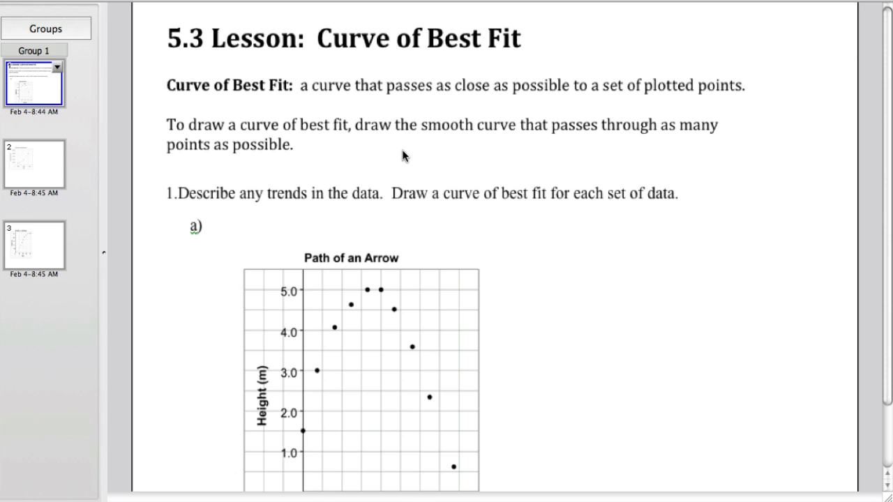
mouse_move(391, 163)
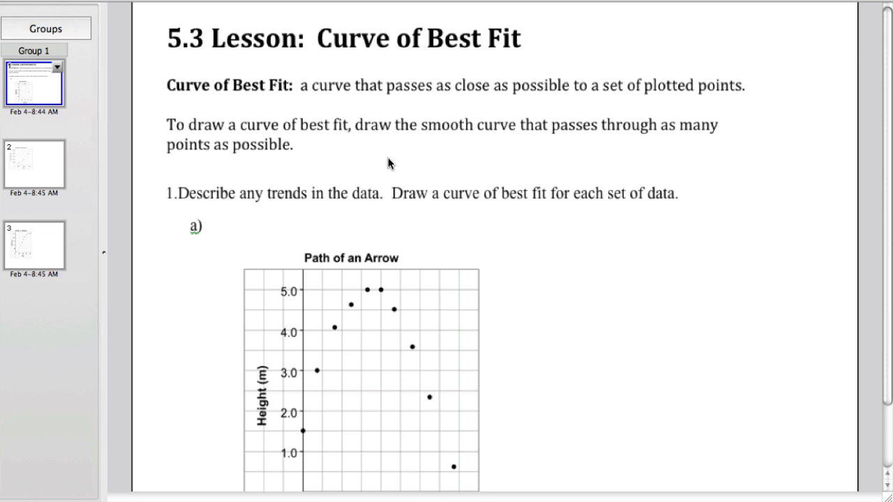
mouse_move(256, 205)
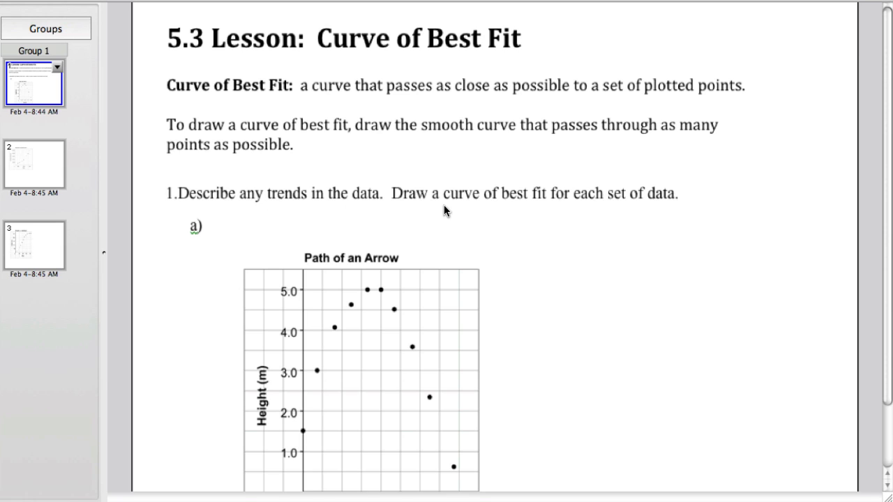
mouse_move(623, 214)
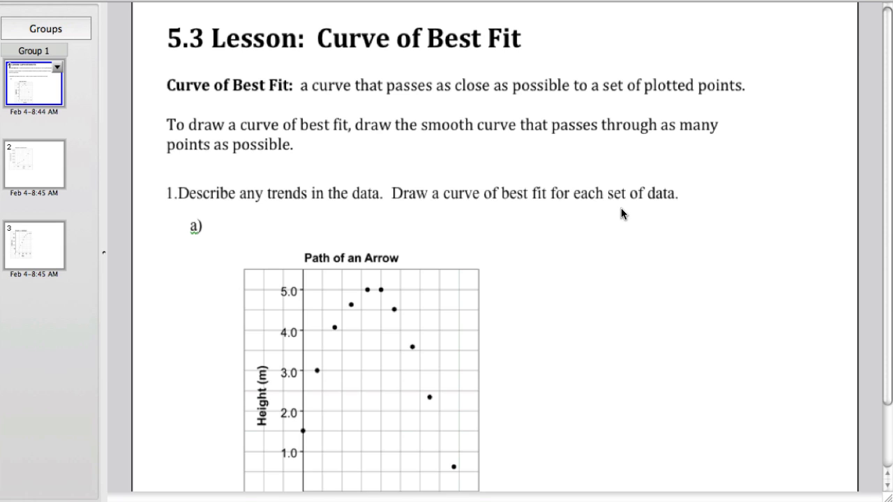
- Scroll down and back up to bring the full Path of an Arrow graph into view
scroll("down", 3)
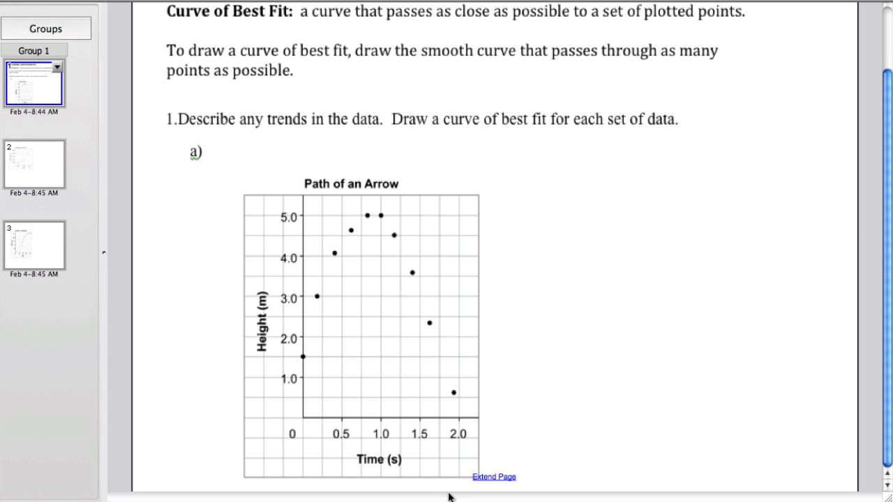
scroll("down", 3)
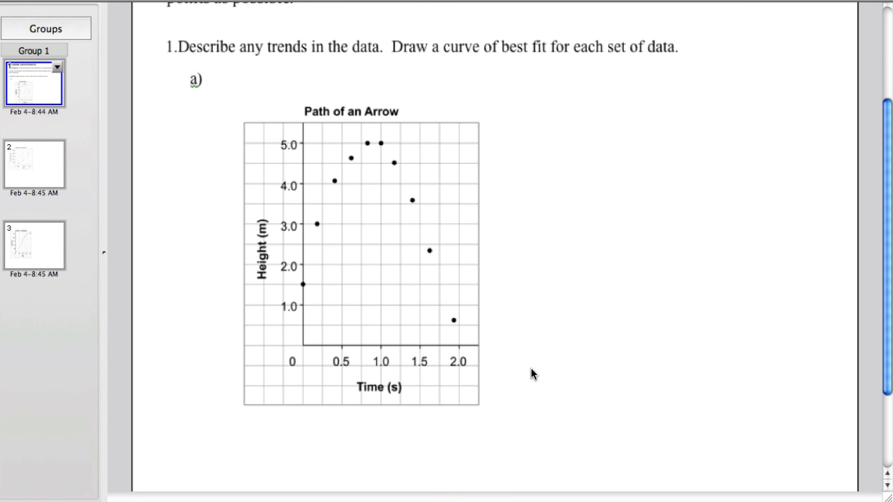
scroll("up", 3)
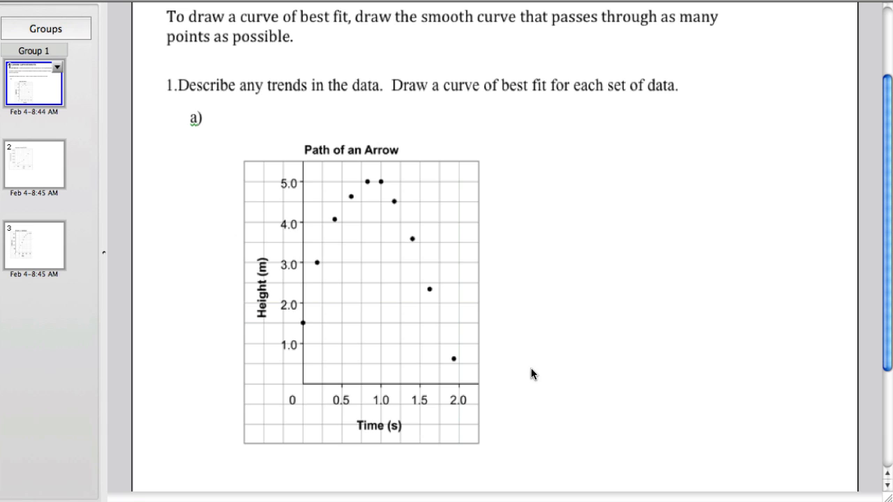
mouse_move(205, 147)
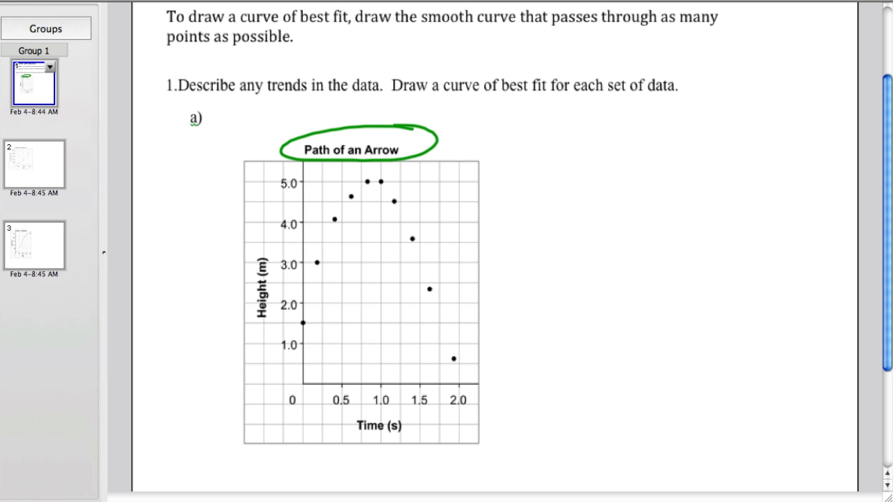
- Dash the 1.5 m start height, underline 'Time (s)', and circle the (m) and (s) units in green
left_click_drag(279, 322, 294, 320)
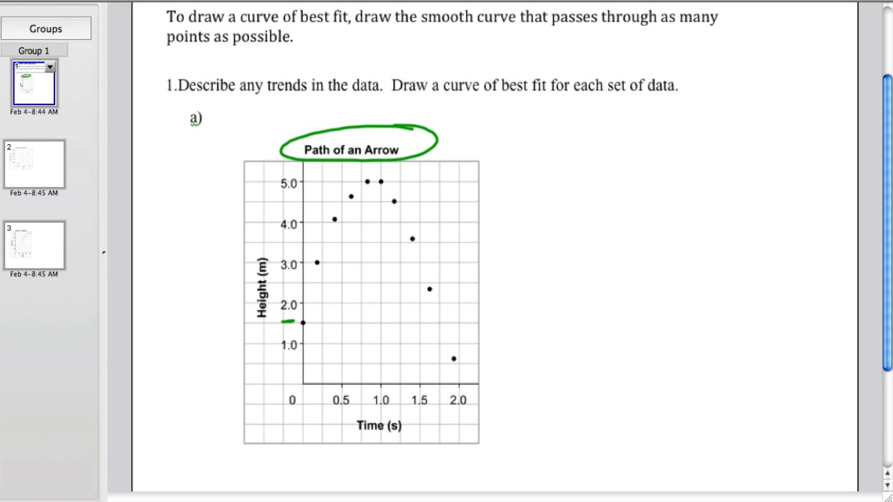
left_click_drag(348, 436, 404, 440)
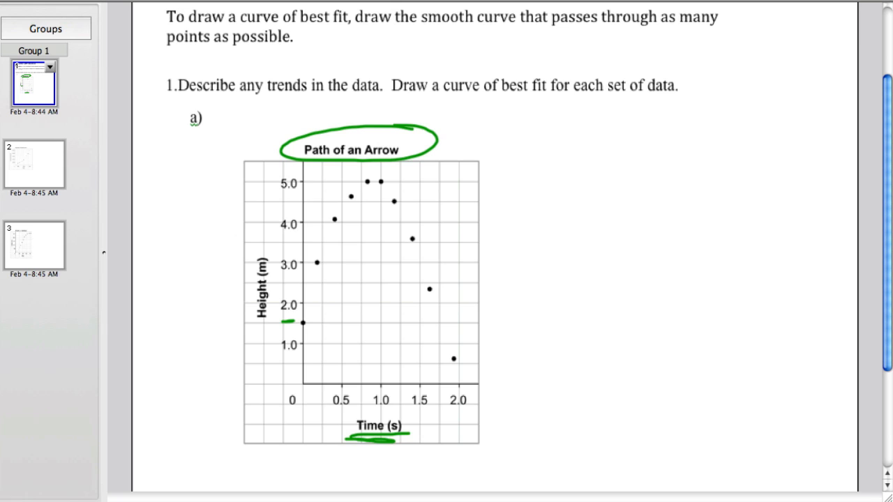
left_click_drag(251, 251, 279, 272)
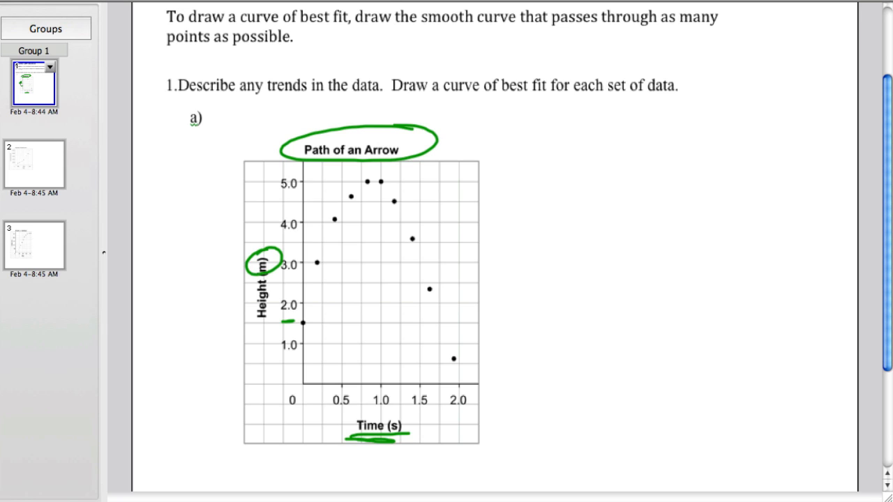
left_click_drag(381, 432, 398, 418)
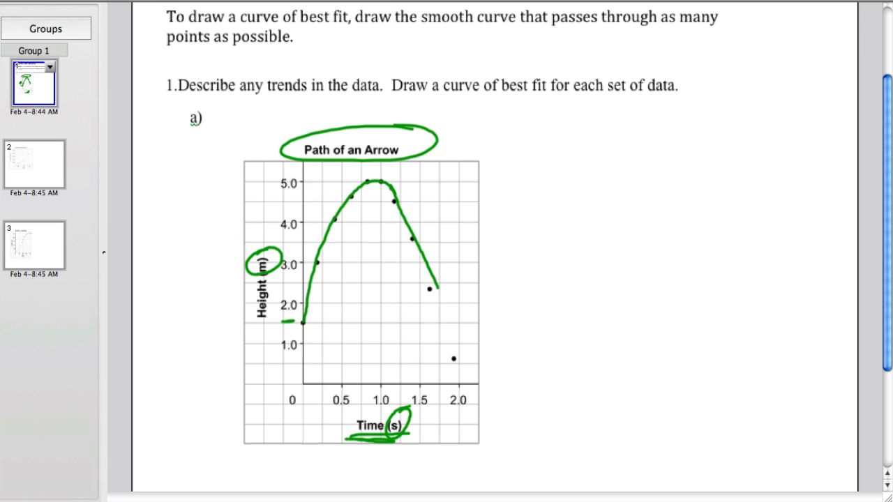
- Extend the green best-fit curve through the last arrow points and mark its flat top at 5.0
left_click_drag(433, 279, 464, 380)
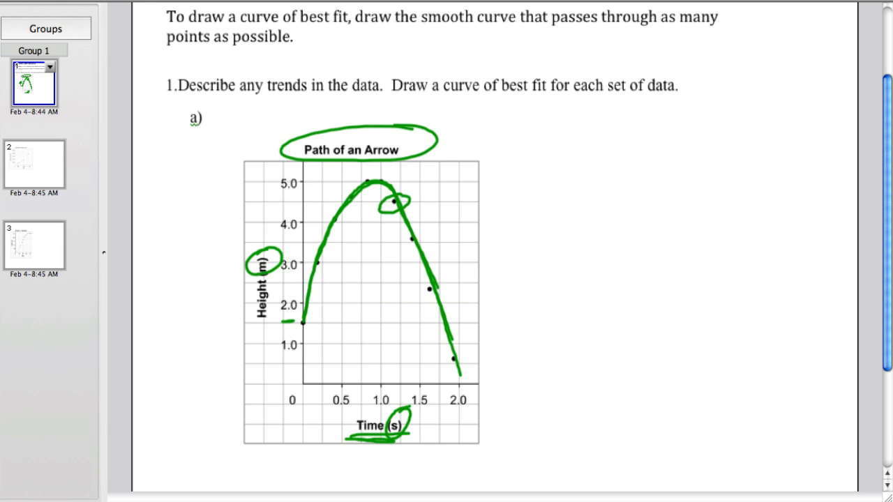
left_click_drag(357, 180, 401, 179)
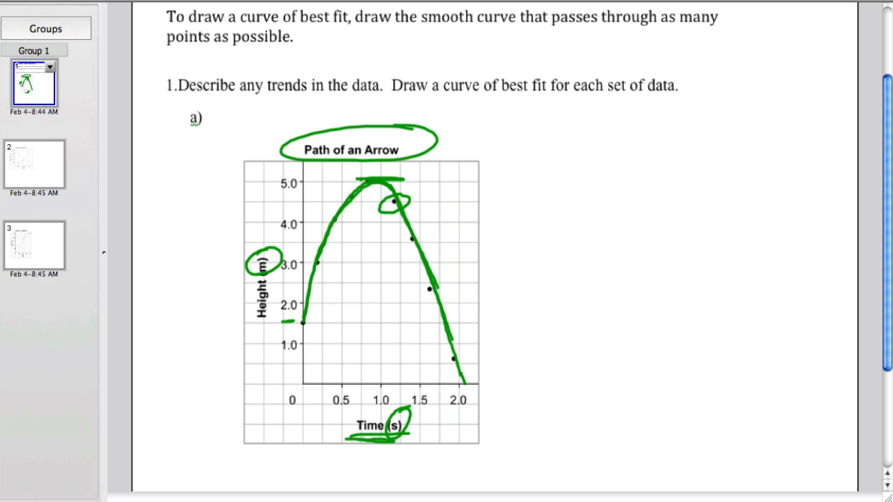
- Draw red strokes: a time-axis arrow, a rising line, a peak line, and a tick near 1.0 s
left_click_drag(305, 375, 382, 370)
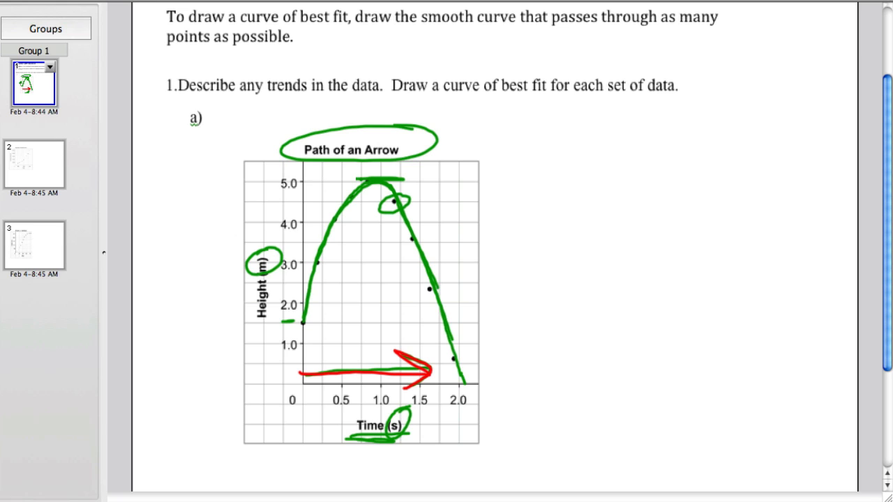
left_click_drag(321, 272, 316, 366)
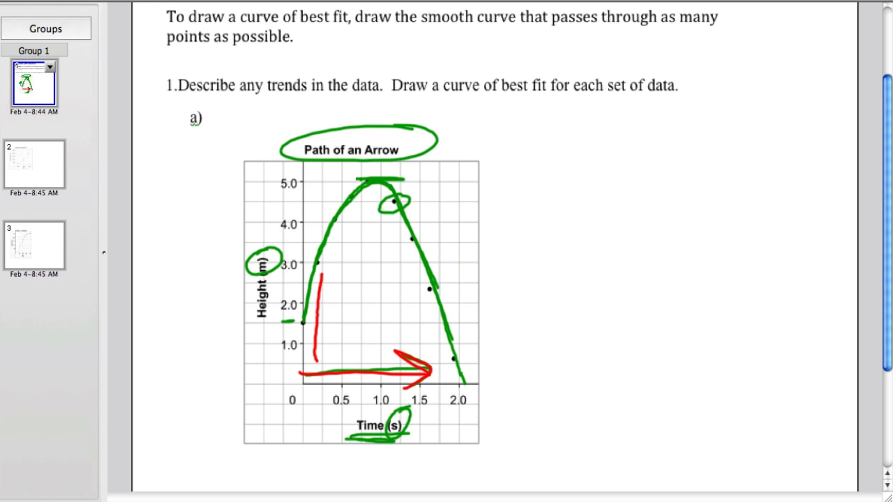
left_click_drag(321, 342, 324, 191)
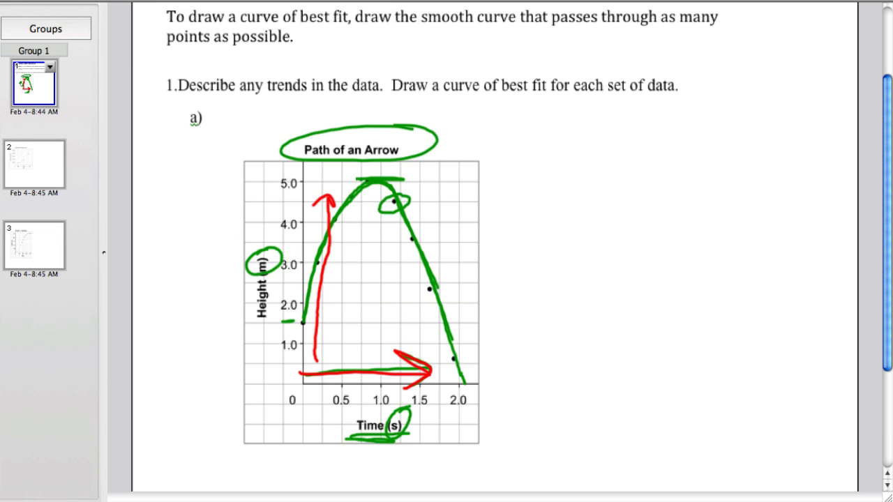
left_click_drag(454, 189, 456, 363)
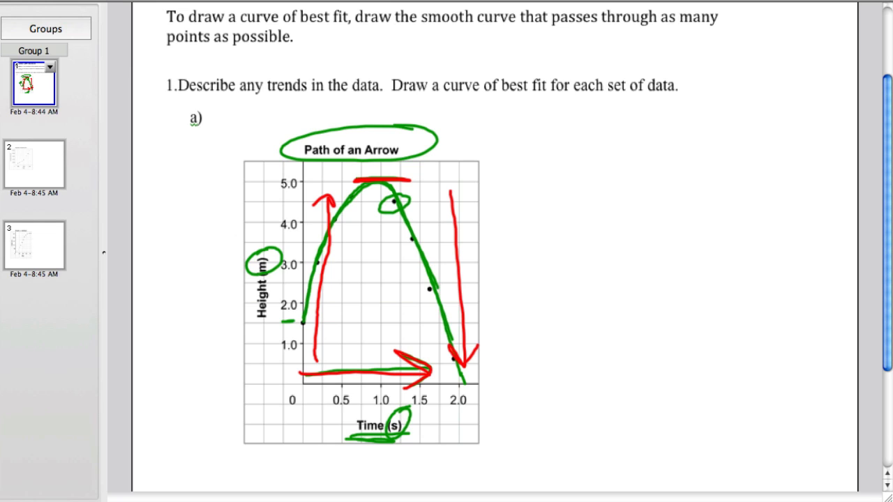
left_click_drag(379, 369, 379, 356)
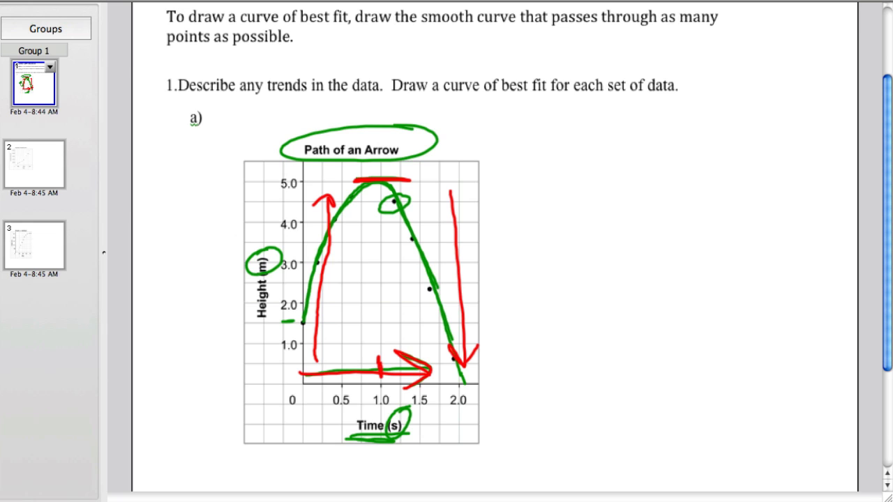
- On the caribou page, circle the Number of animals and Year labels and draw a blue best-fit curve
left_click(34, 166)
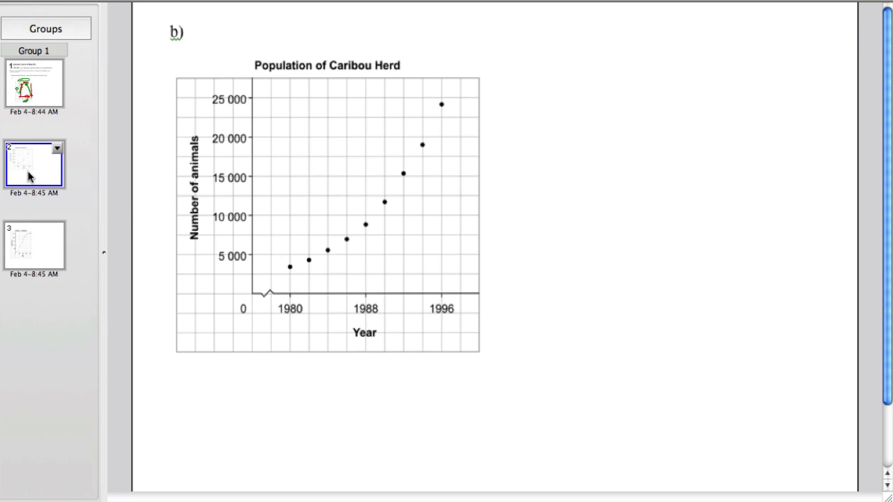
mouse_move(599, 163)
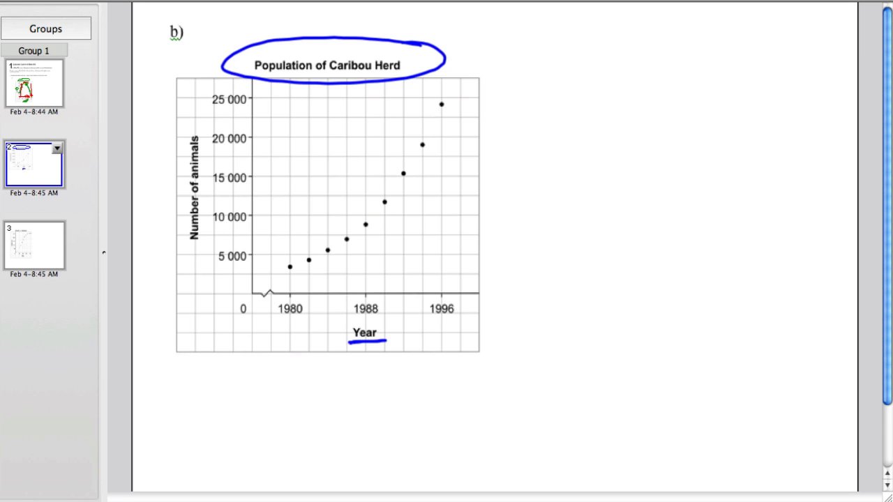
left_click_drag(187, 131, 173, 187)
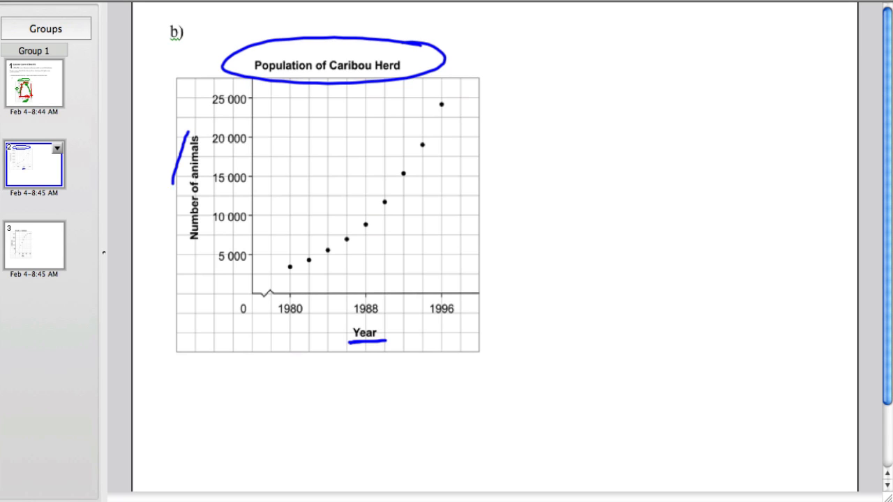
left_click_drag(182, 139, 192, 254)
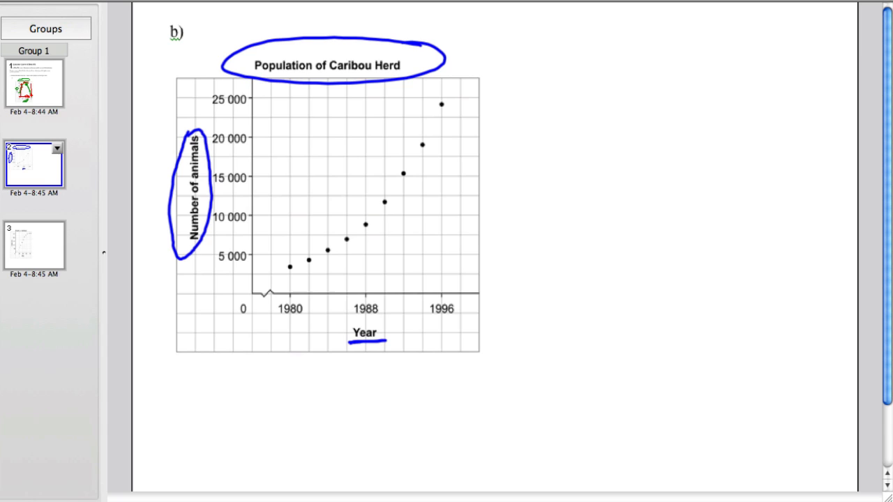
left_click_drag(349, 331, 391, 331)
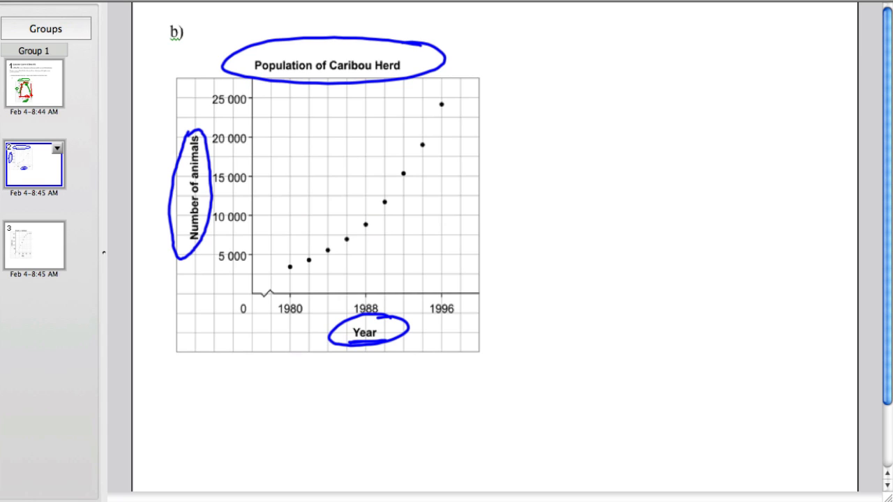
left_click_drag(255, 276, 442, 91)
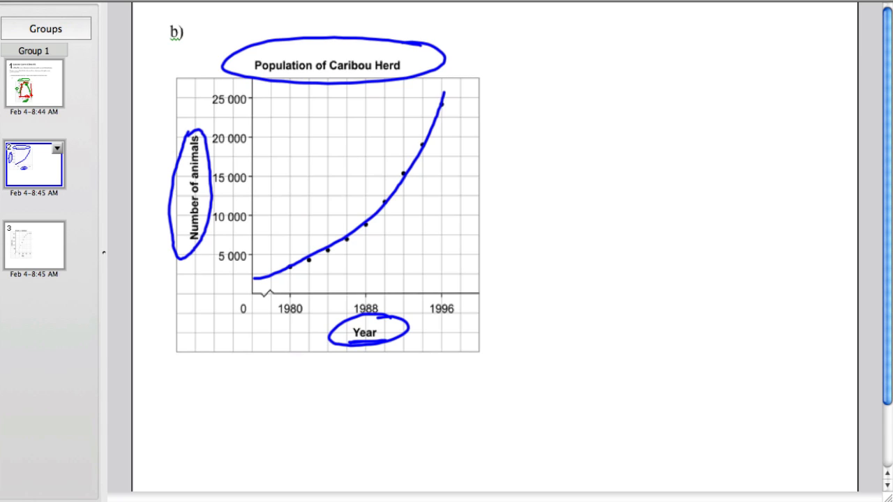
- Sketch a practice scatter plot with a green trend line, then draw a green Year-axis arrow
left_click_drag(572, 101, 790, 293)
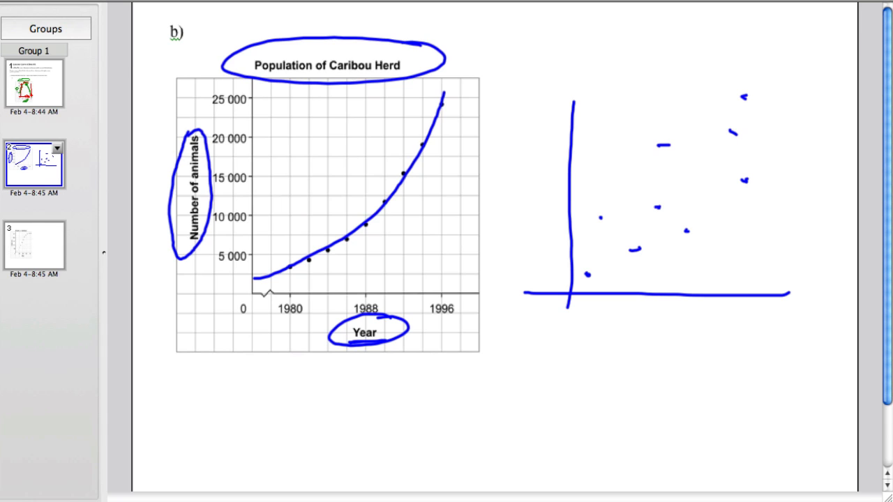
left_click_drag(572, 260, 631, 242)
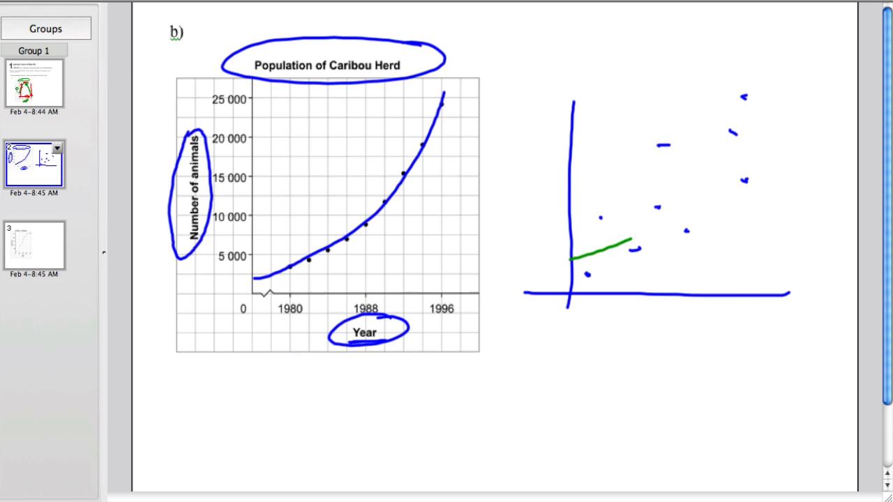
left_click_drag(627, 245, 774, 69)
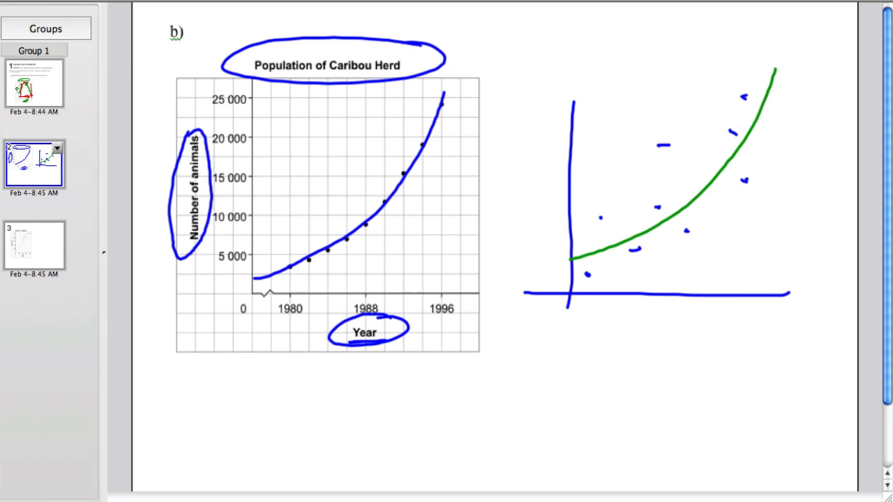
left_click_drag(571, 268, 704, 144)
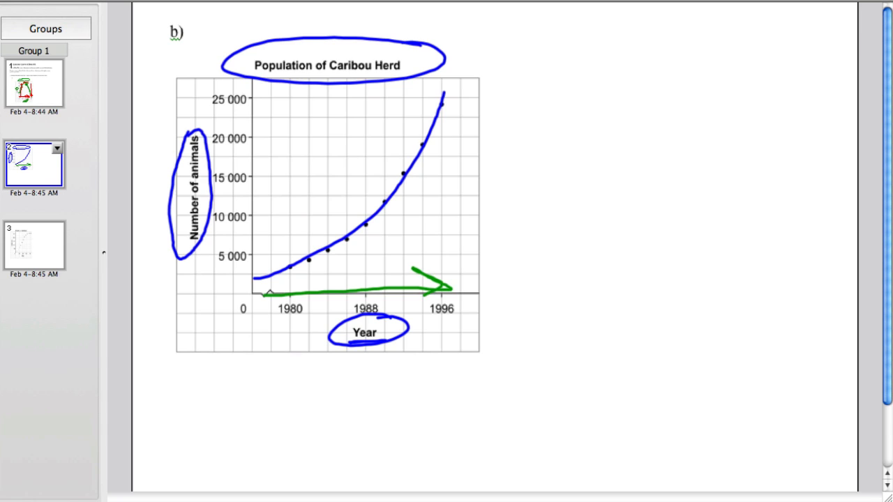
- Draw a green upward arrow by the animal-count axis and trace part of the caribou curve
left_click_drag(218, 291, 218, 112)
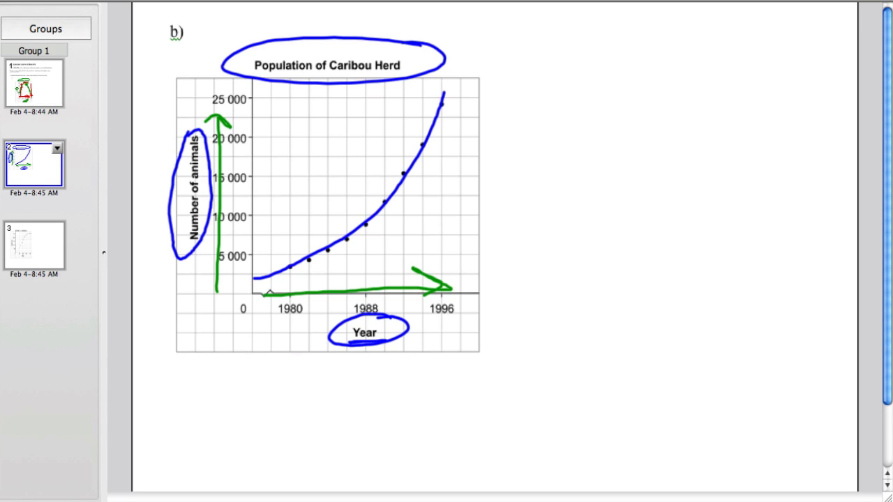
left_click_drag(260, 283, 294, 279)
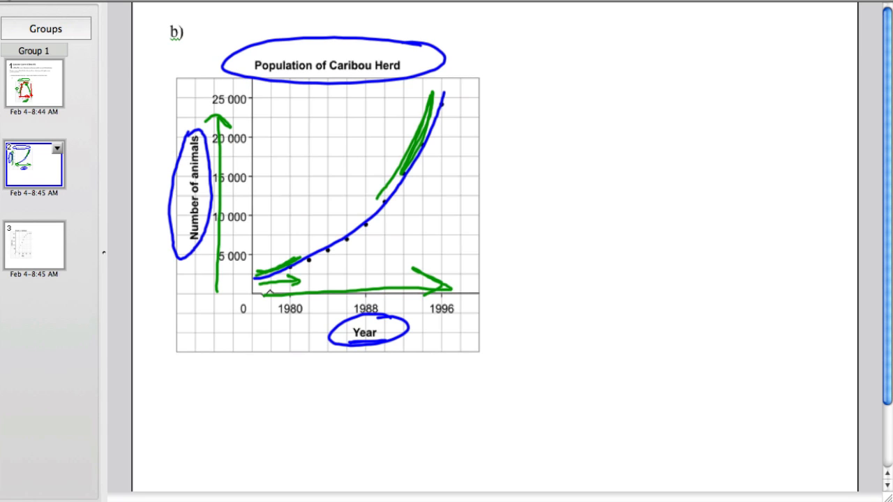
- On the sunflower growth page, draw the blue S-shaped curve through the points and circle the title
left_click(35, 244)
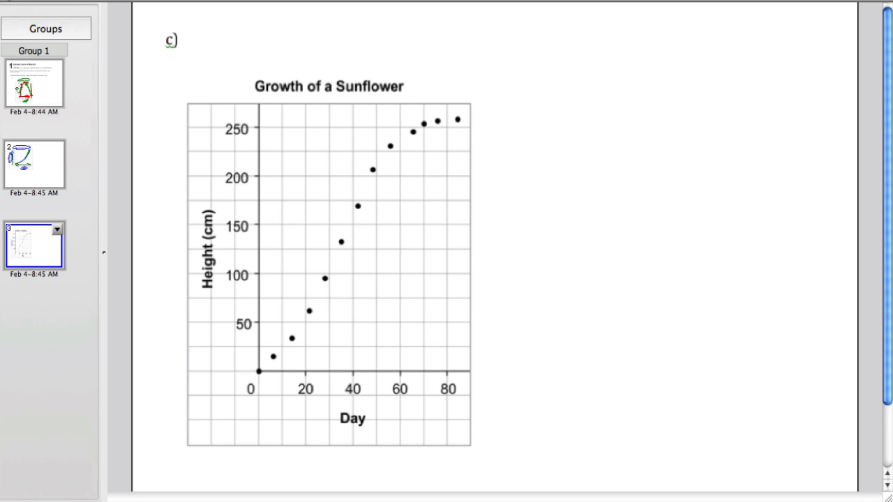
left_click_drag(263, 331, 464, 103)
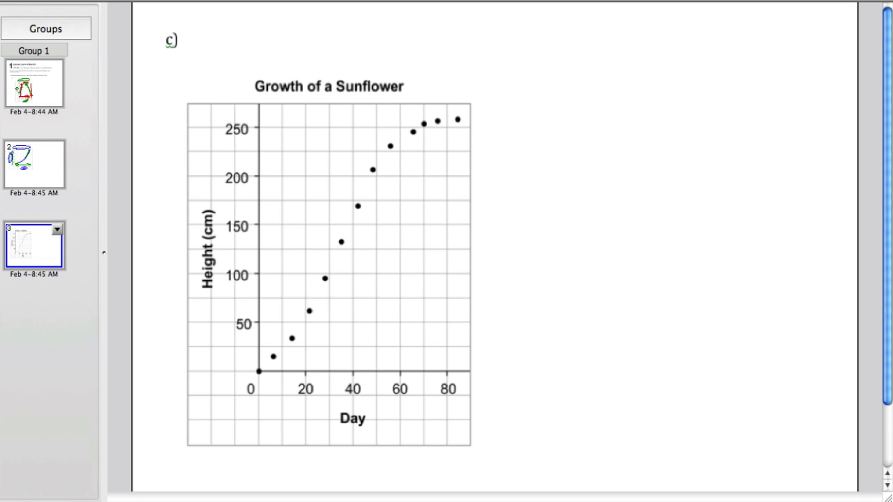
left_click_drag(259, 371, 307, 312)
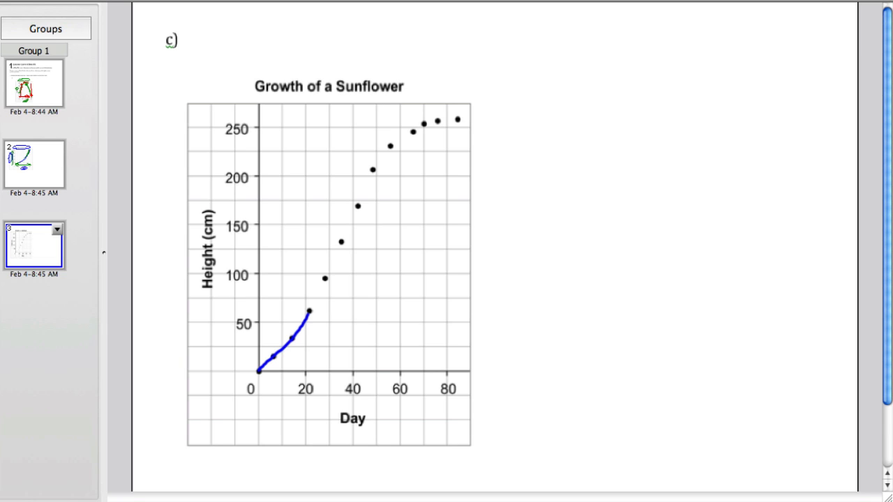
left_click_drag(307, 310, 474, 111)
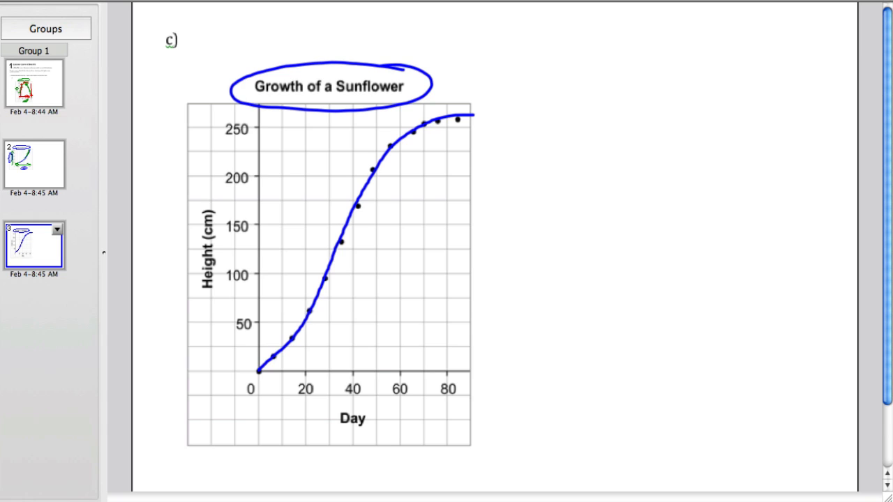
- Add blue arrows under the Day axis and at the origin, circle the Height label, and trace the plateau red
left_click_drag(257, 398, 468, 399)
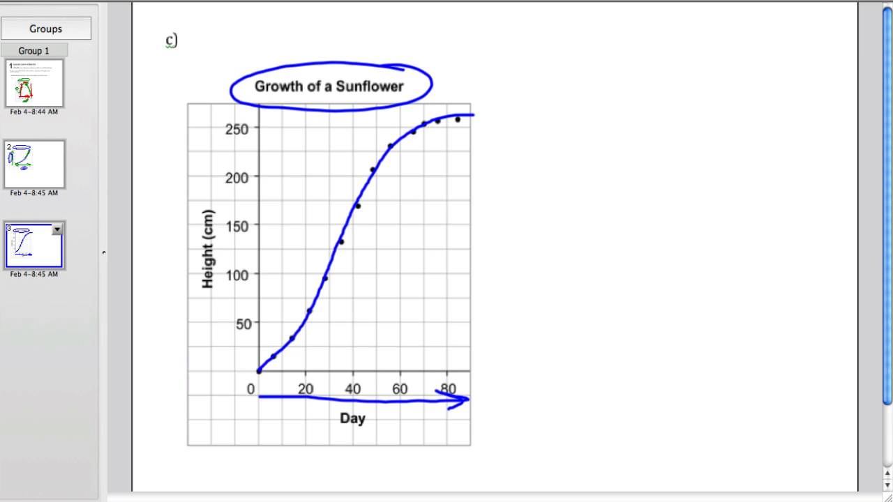
left_click_drag(226, 370, 250, 371)
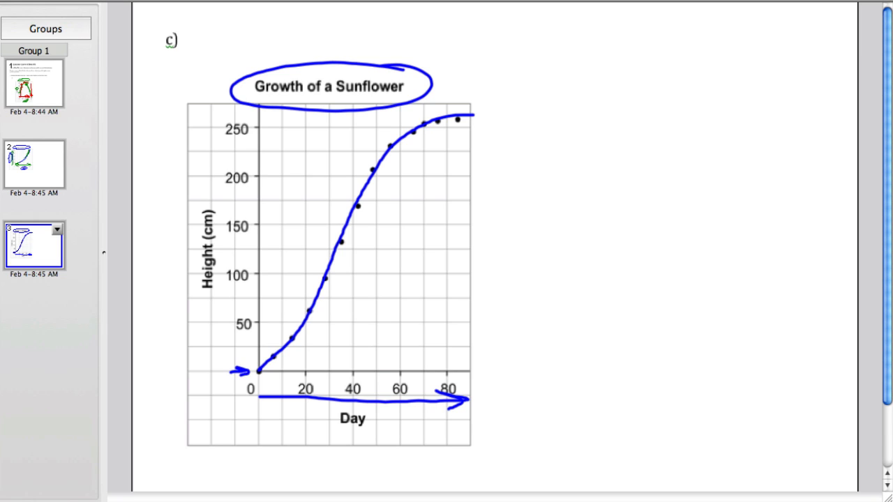
left_click_drag(188, 209, 230, 241)
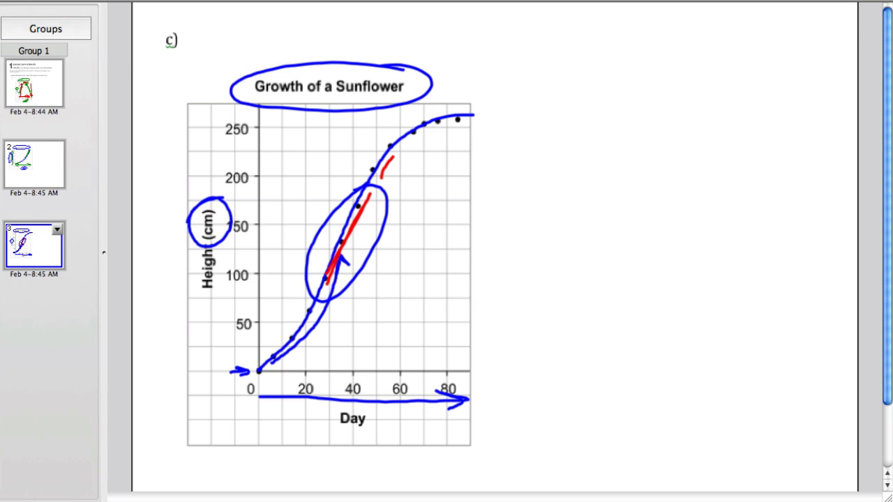
left_click_drag(394, 154, 480, 124)
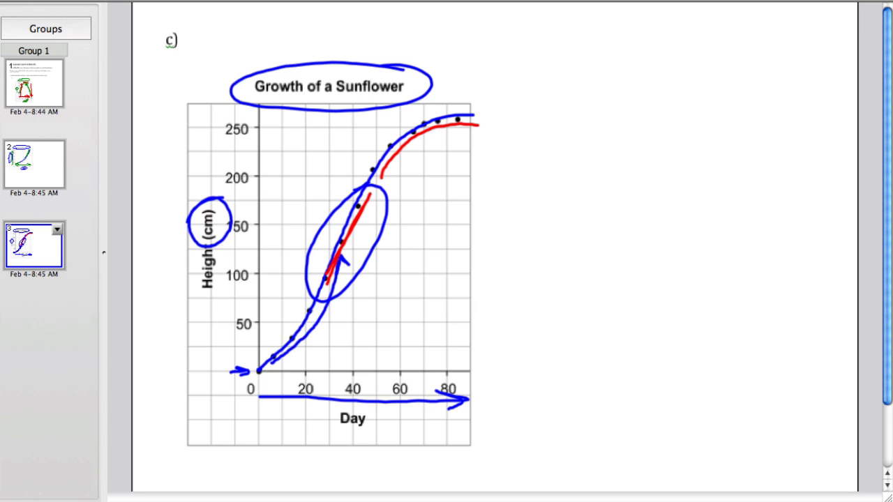